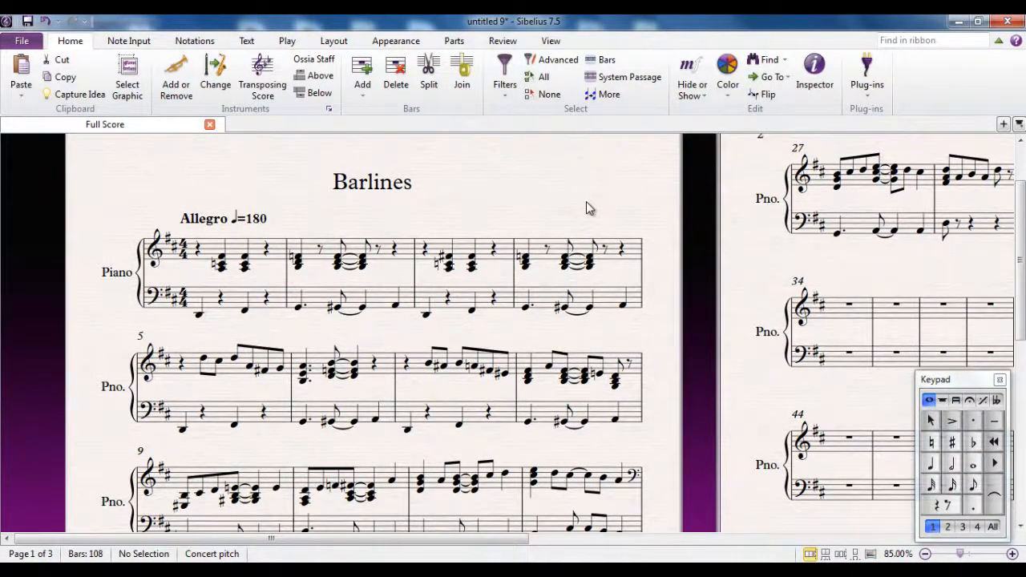
pyautogui.moveTo(659, 370)
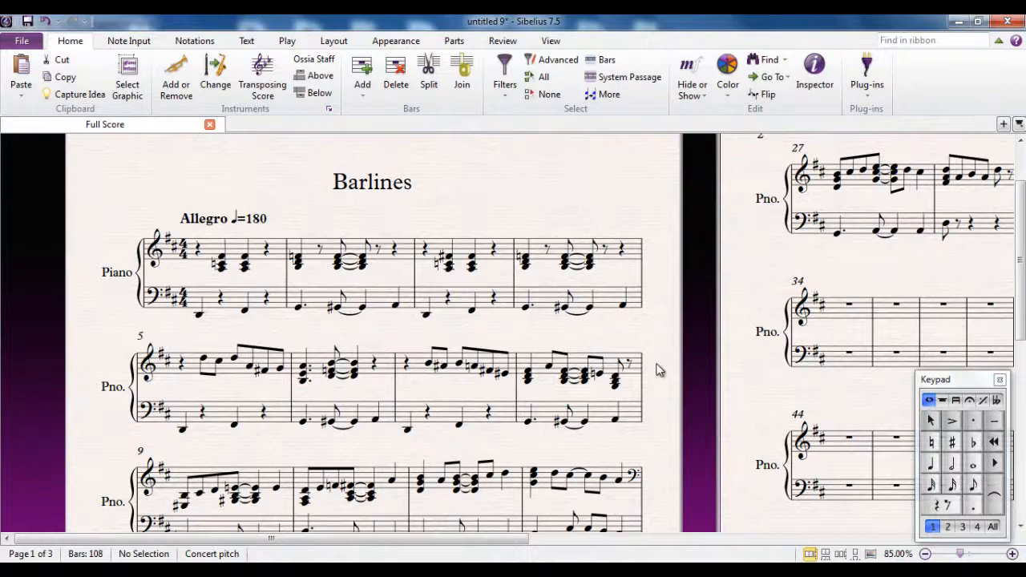
# Show the Notations ribbon with the Barline tools beside the Barlines piano score.
pyautogui.scroll(-3)
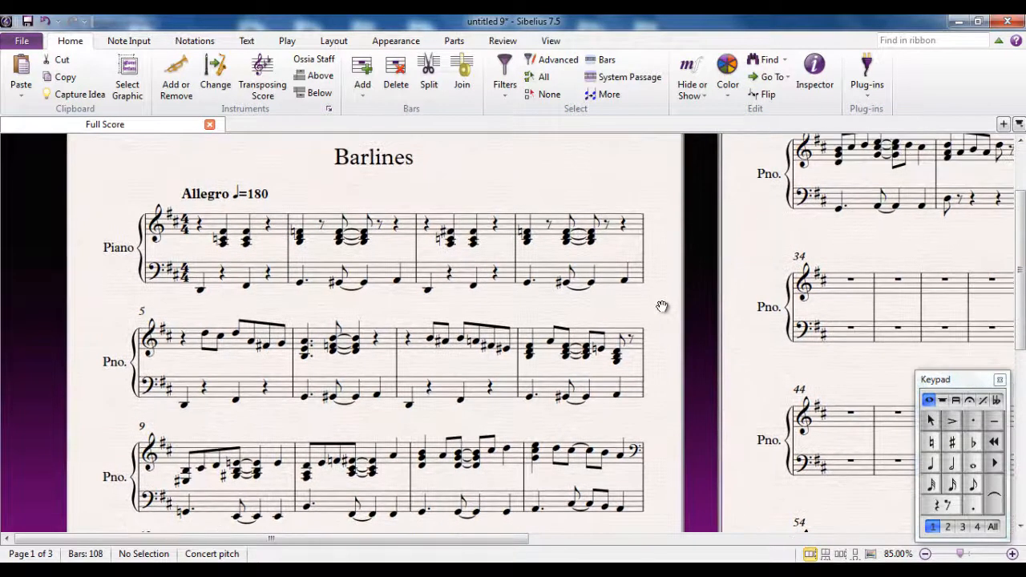
pyautogui.moveTo(680, 302)
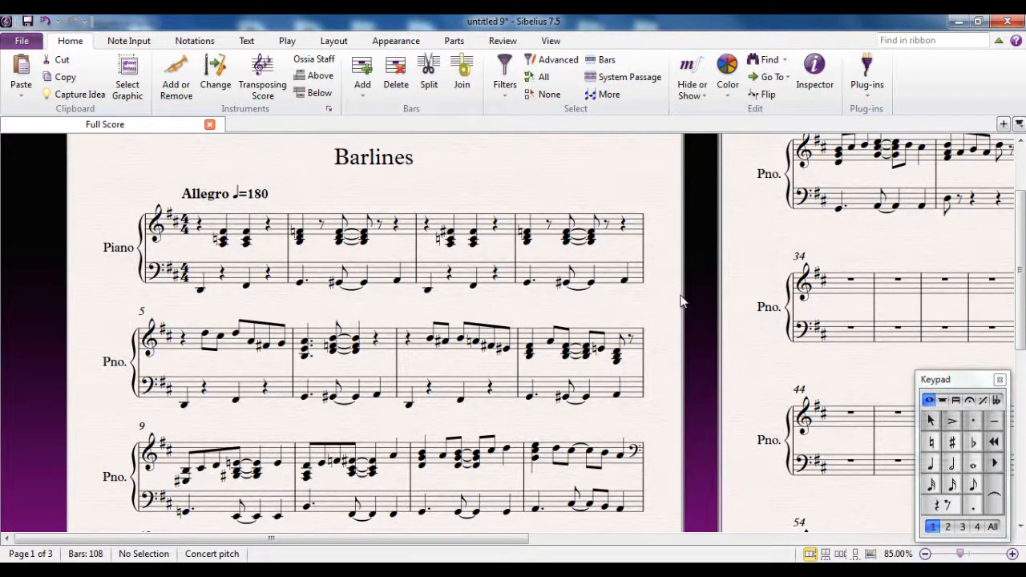
pyautogui.moveTo(167, 168)
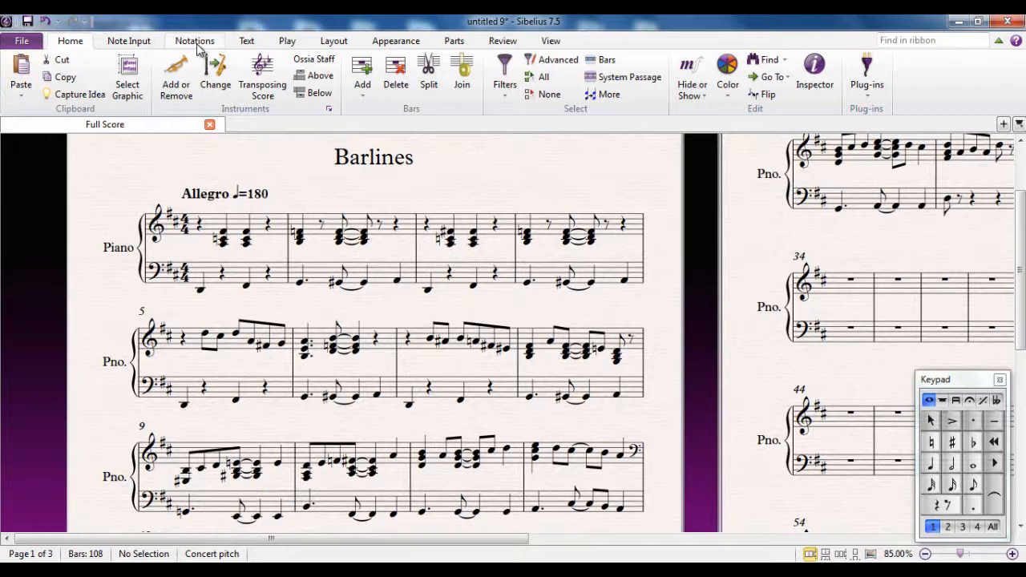
pyautogui.click(194, 42)
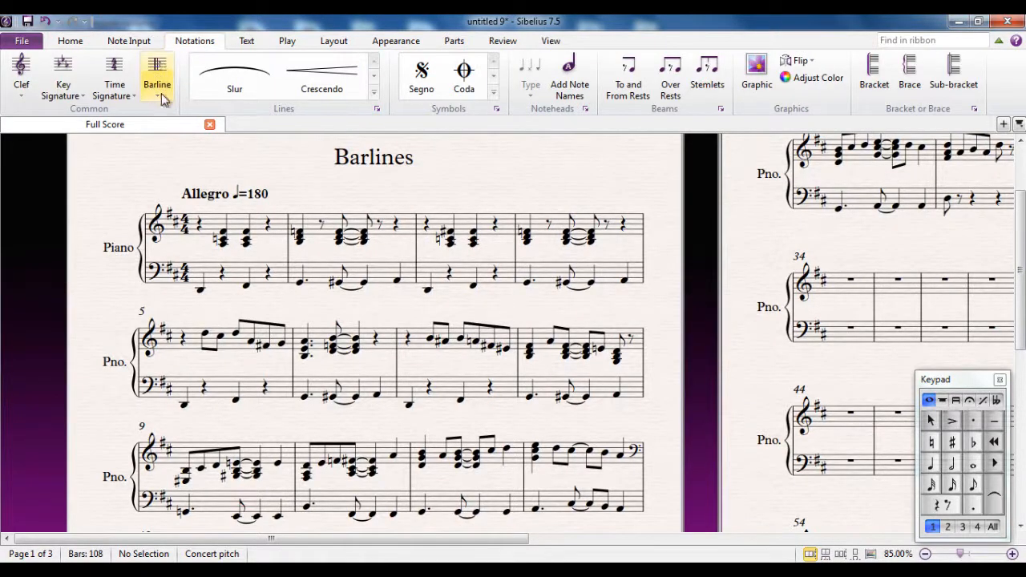
pyautogui.click(157, 77)
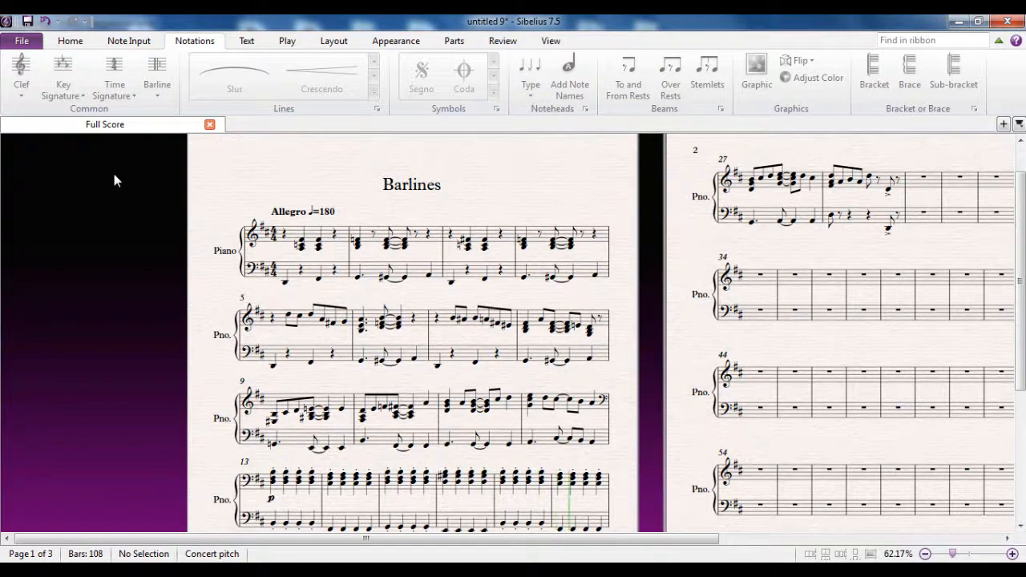
pyautogui.scroll(-3)
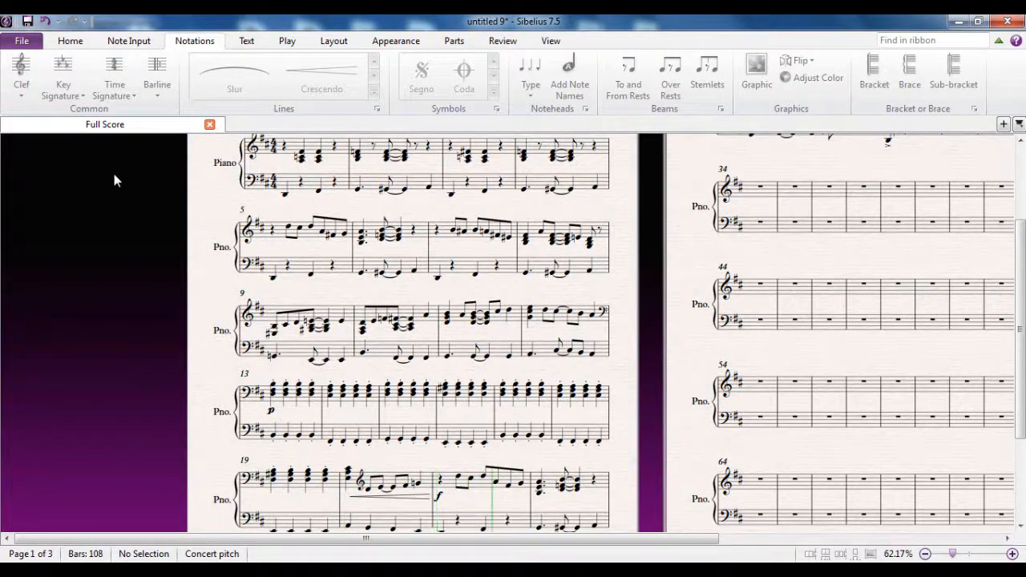
pyautogui.scroll(-3)
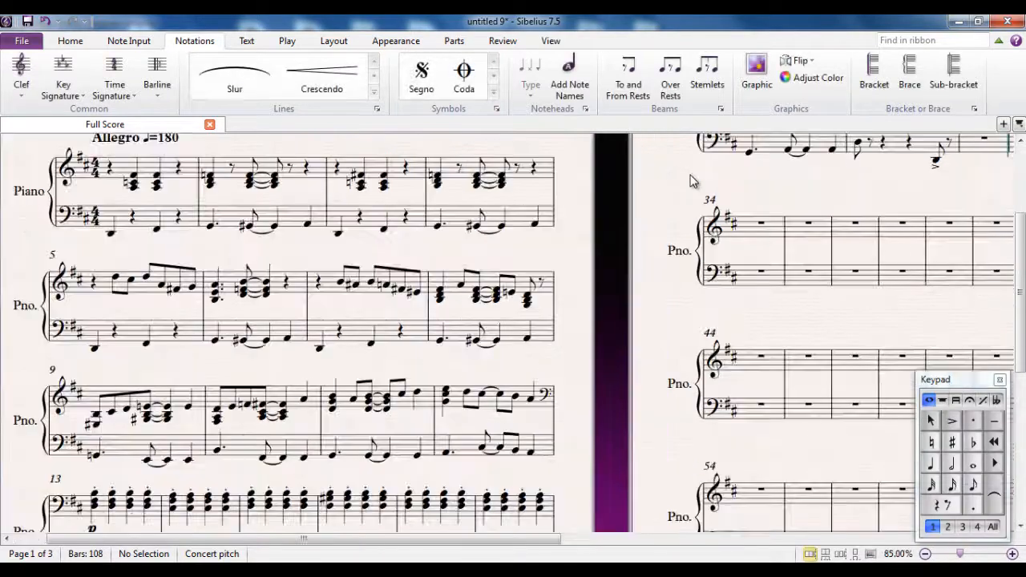
pyautogui.moveTo(573, 253)
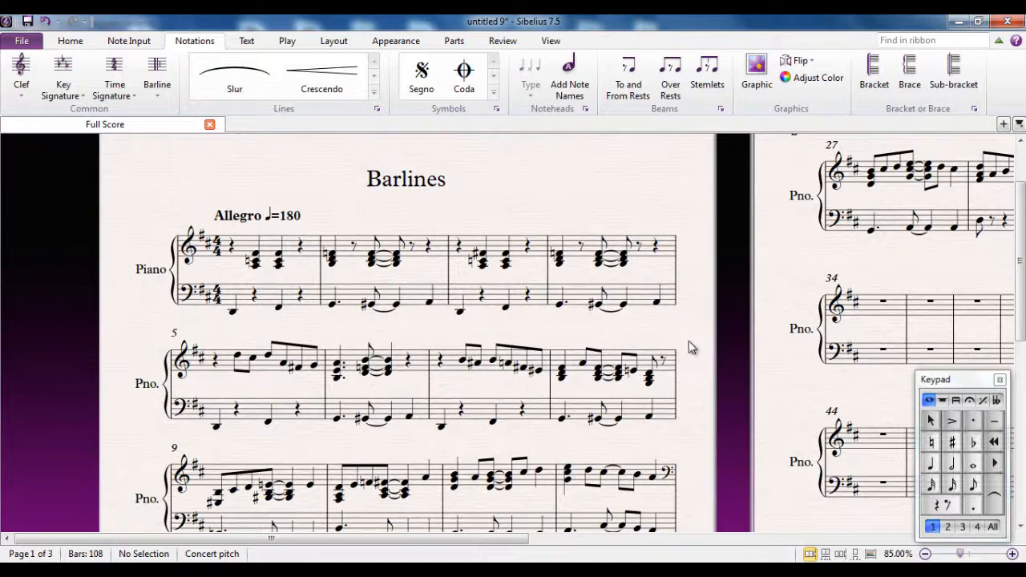
pyautogui.moveTo(699, 359)
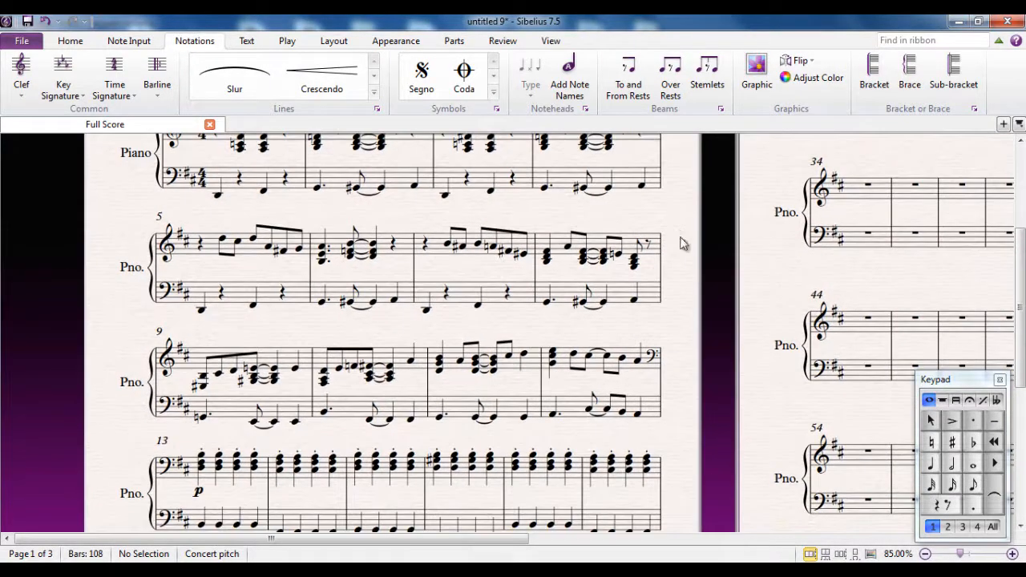
pyautogui.moveTo(215, 250)
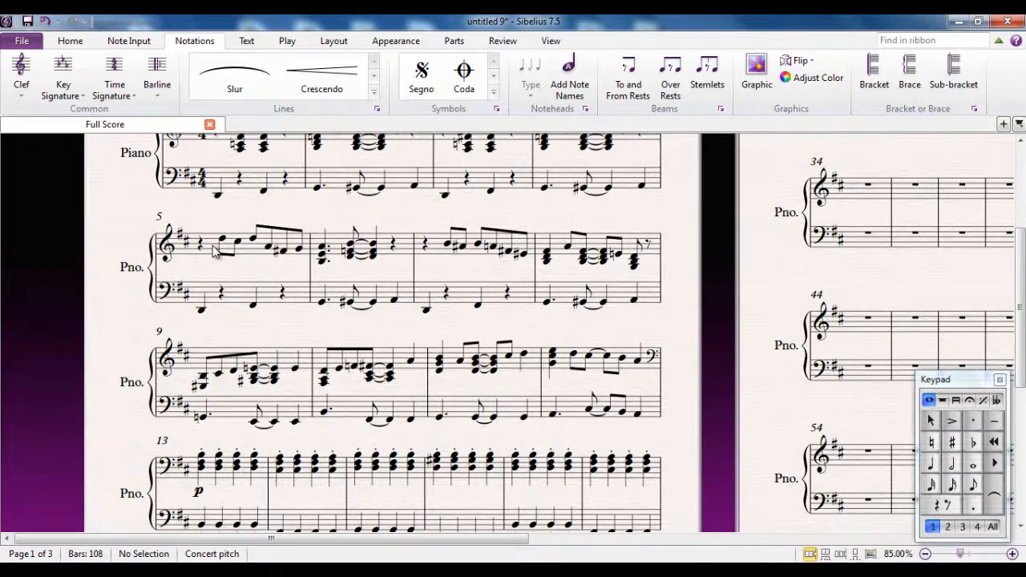
pyautogui.moveTo(642, 386)
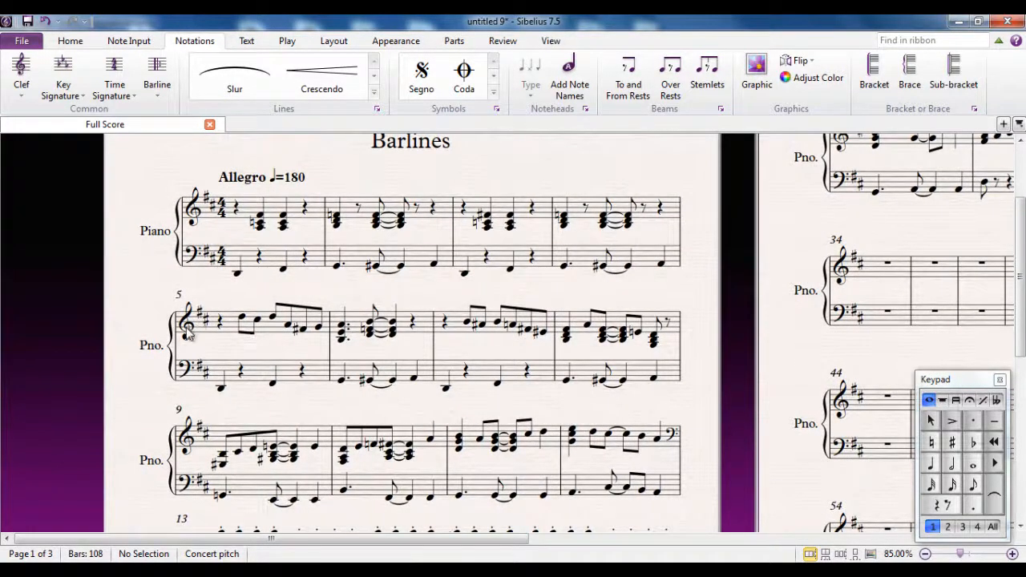
pyautogui.click(680, 228)
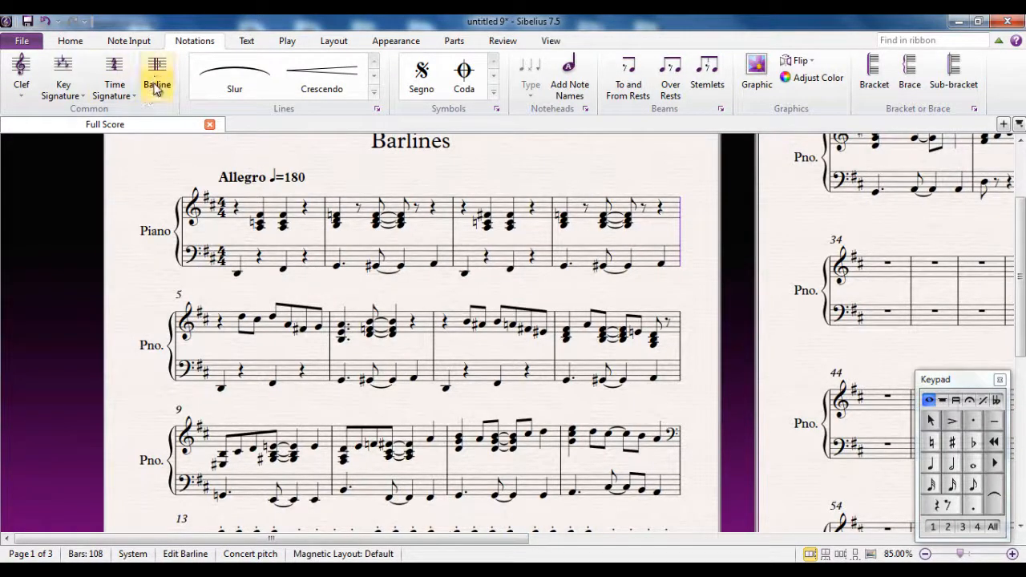
# Make the barline after bar 12 an End Repeat barline from the Barline list.
pyautogui.click(157, 72)
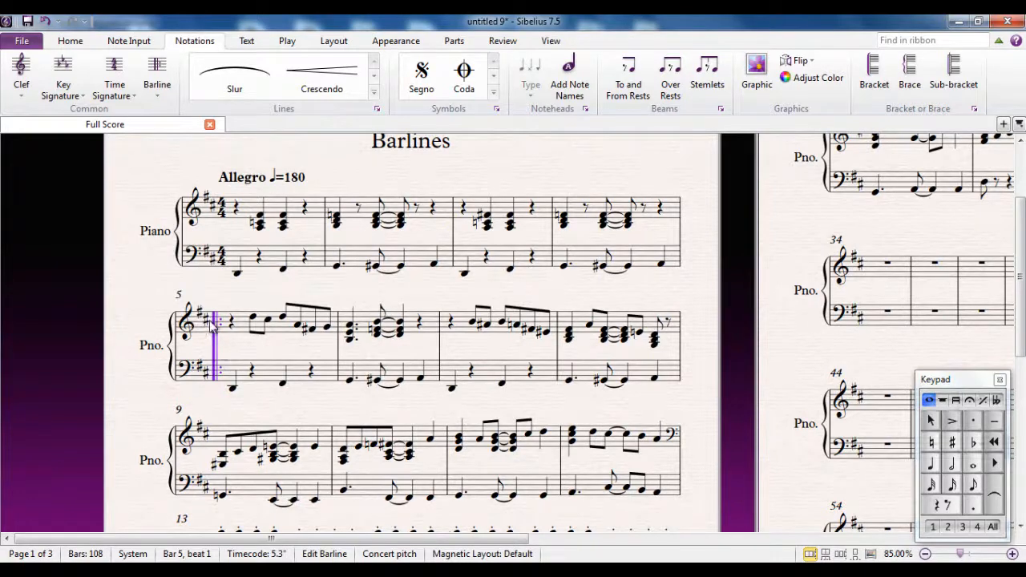
pyautogui.moveTo(248, 362)
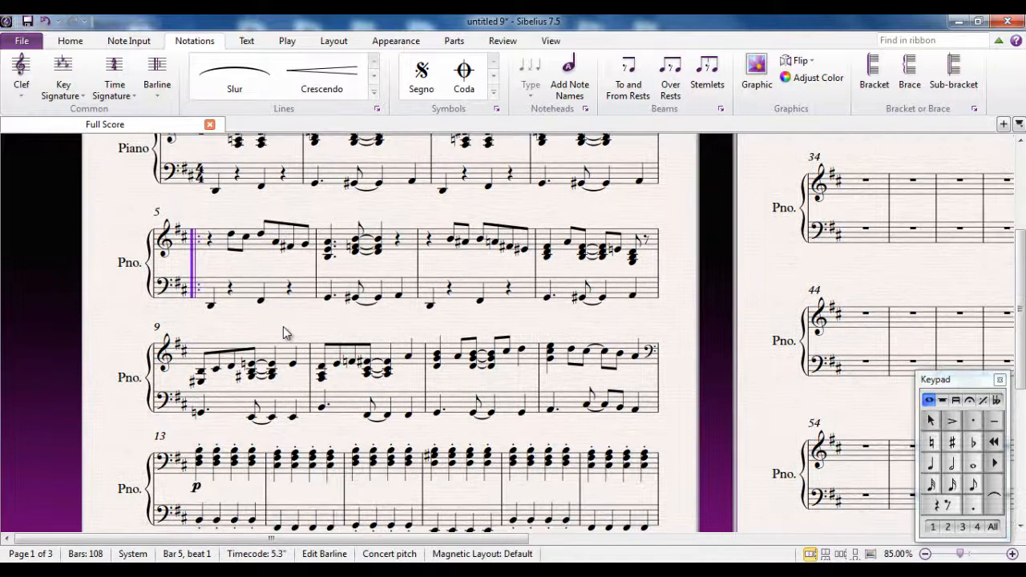
pyautogui.moveTo(202, 311)
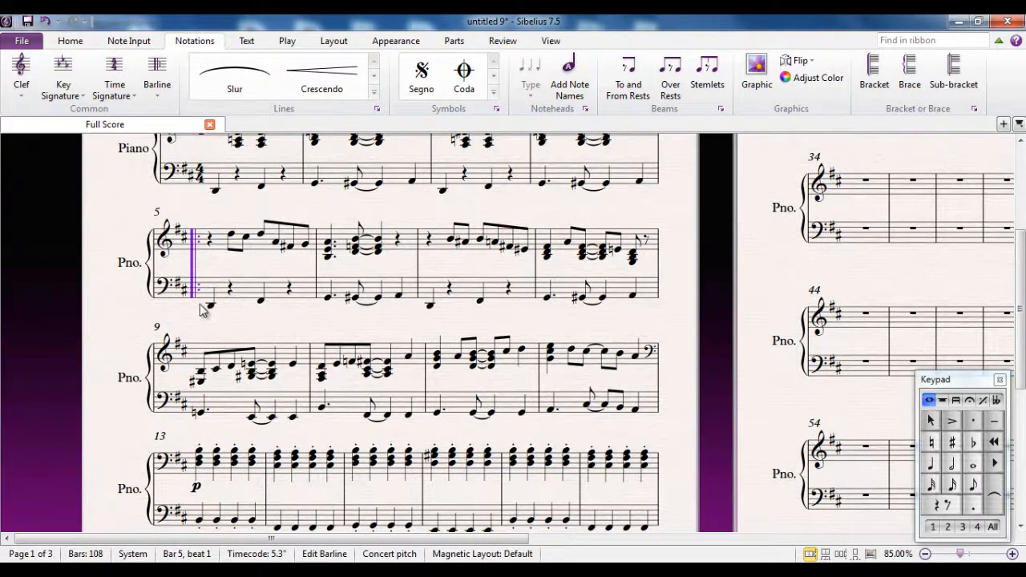
pyautogui.moveTo(720, 295)
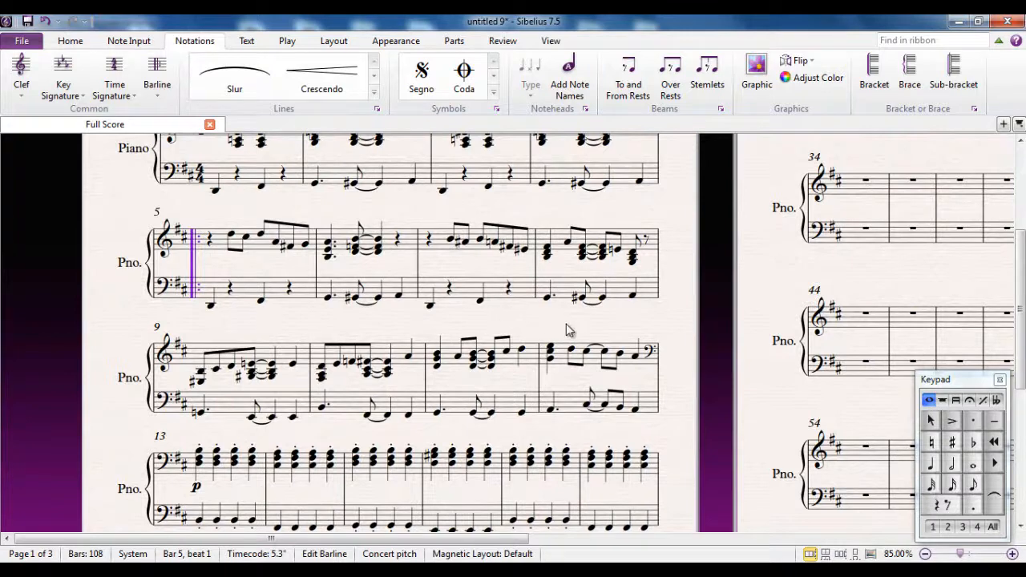
pyautogui.moveTo(592, 340)
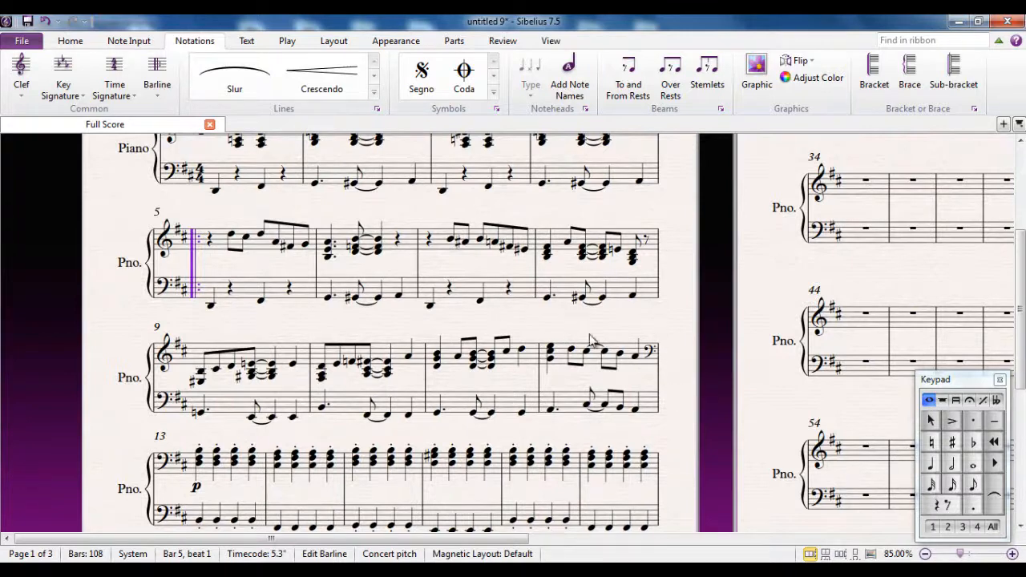
pyautogui.moveTo(661, 382)
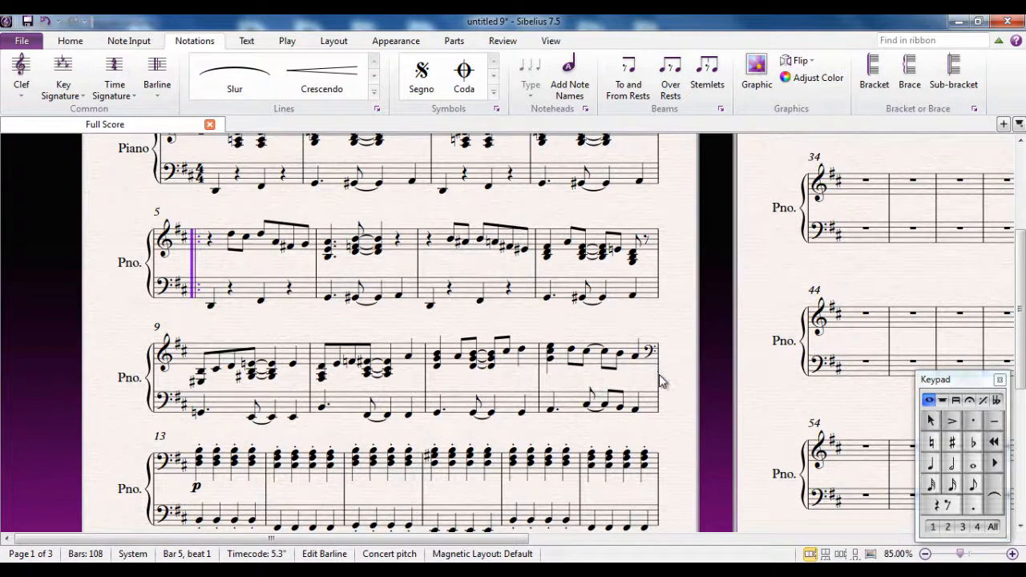
pyautogui.click(157, 77)
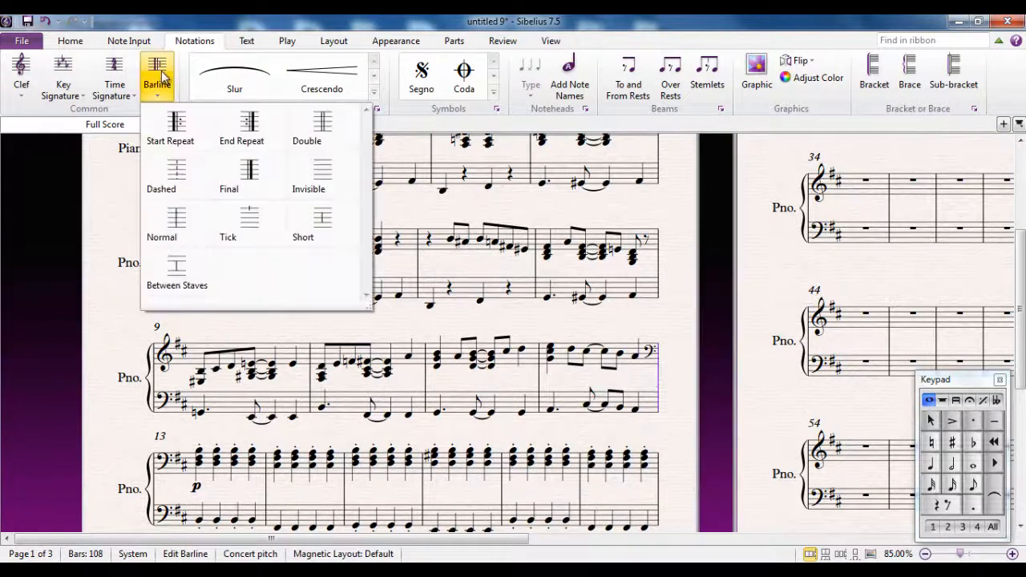
pyautogui.moveTo(250, 129)
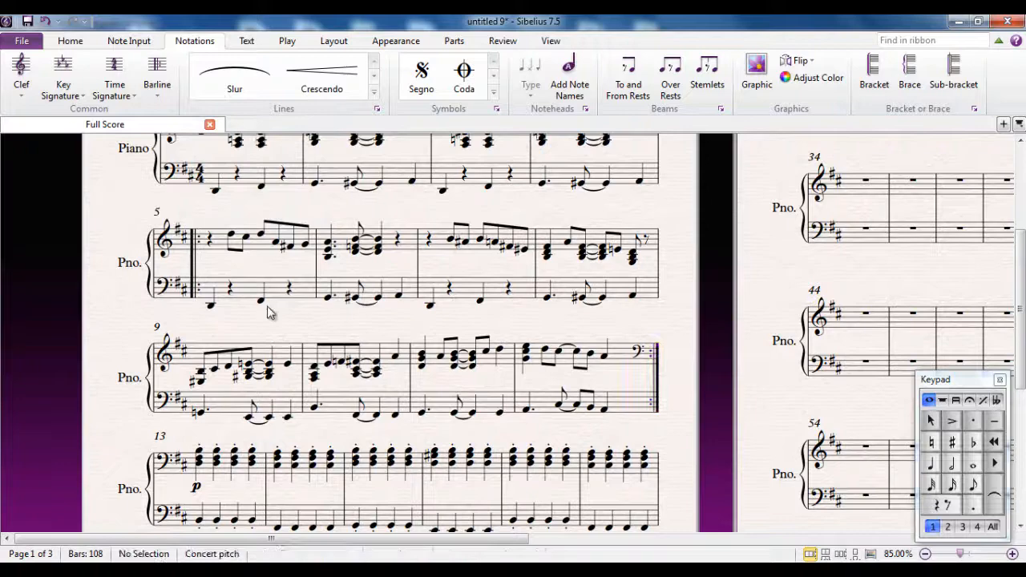
pyautogui.scroll(-3)
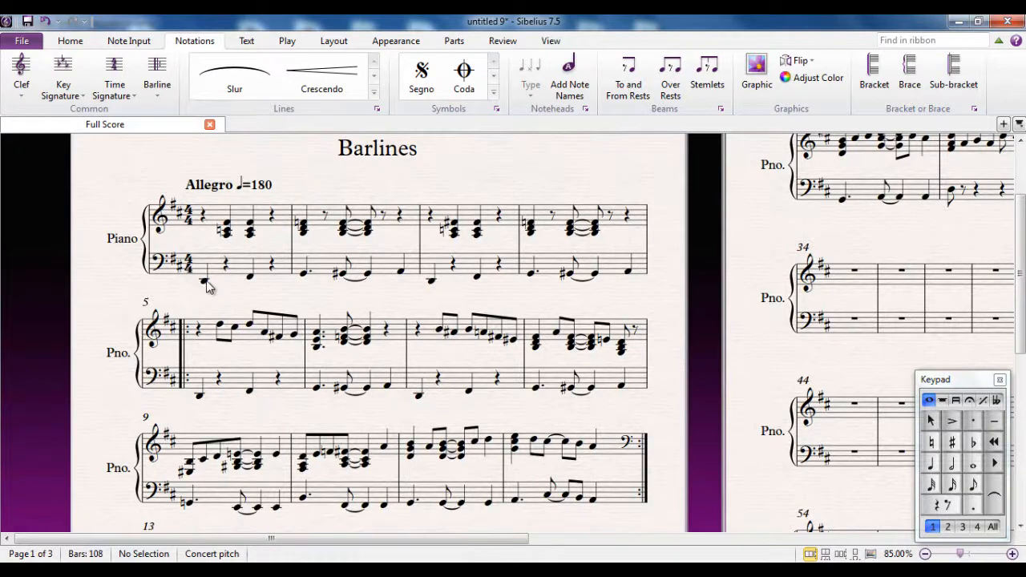
pyautogui.click(206, 279)
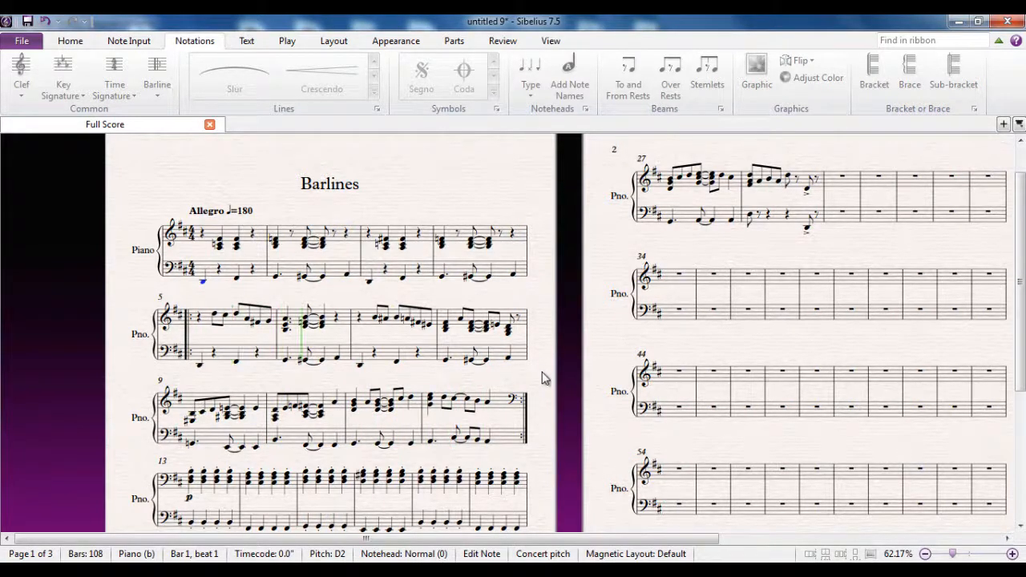
pyautogui.scroll(-3)
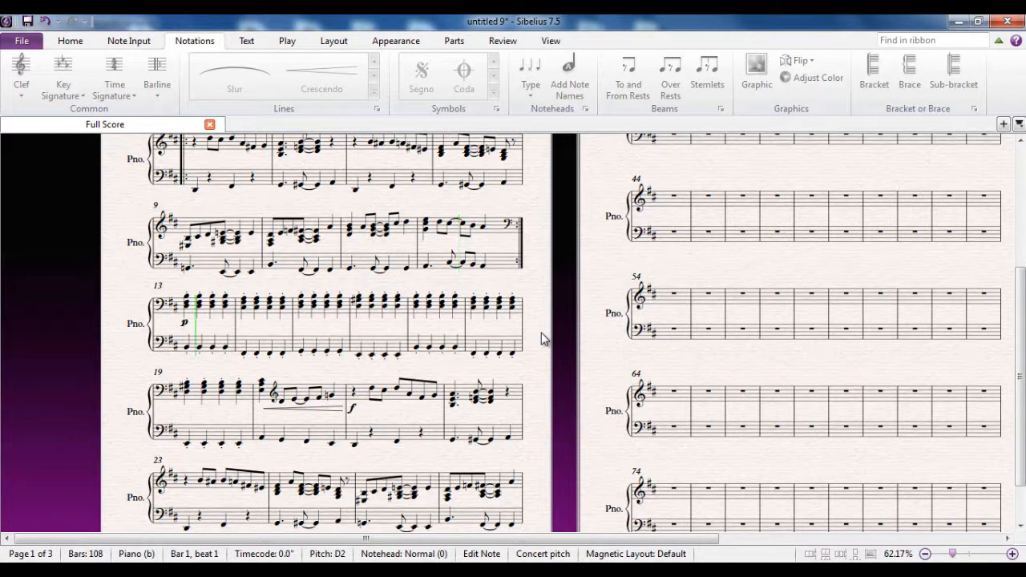
pyautogui.scroll(-3)
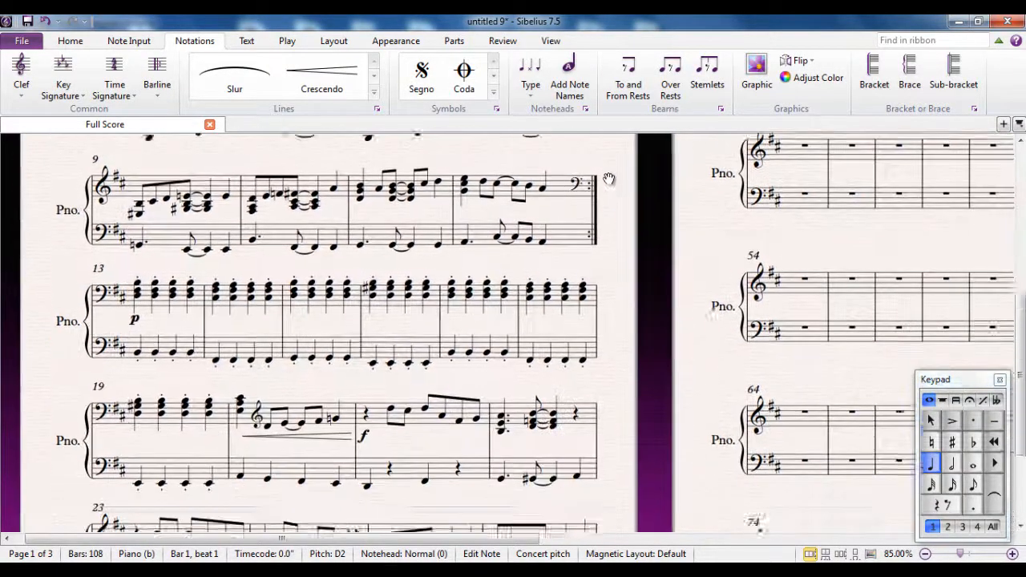
# Change the barline after bar 20 to a Double barline before the forte section.
pyautogui.scroll(-3)
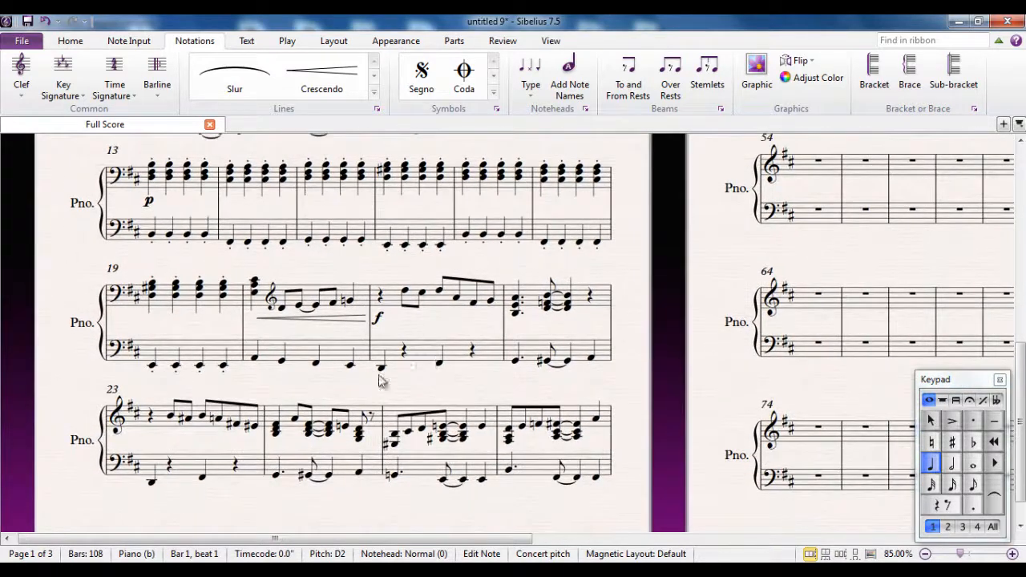
pyautogui.moveTo(401, 346)
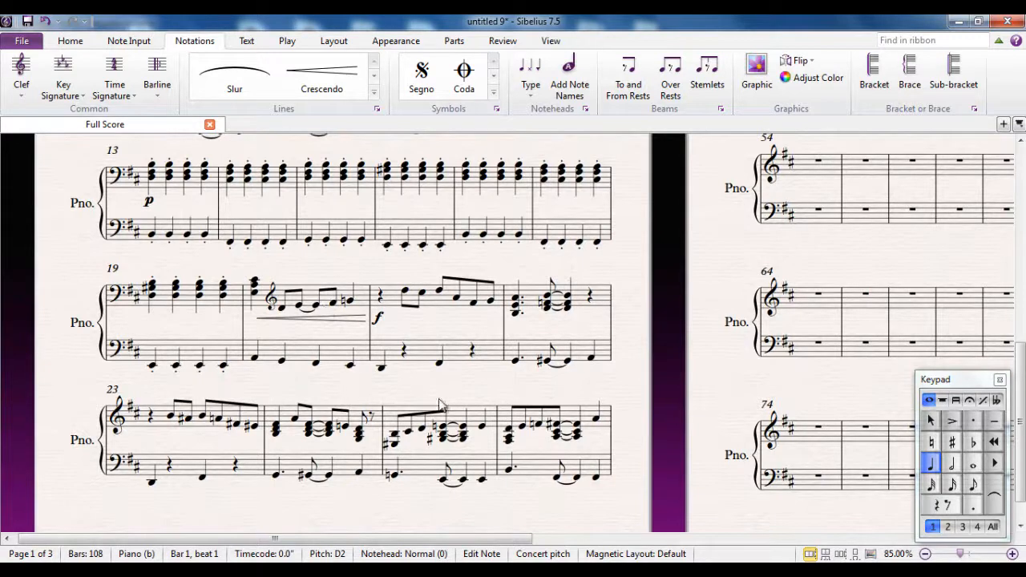
pyautogui.moveTo(375, 337)
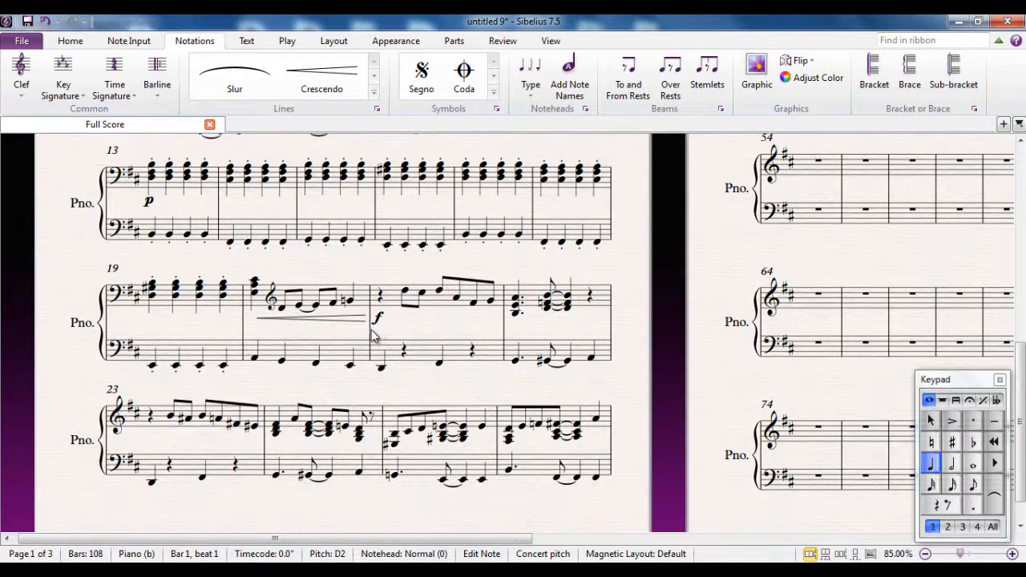
pyautogui.click(370, 320)
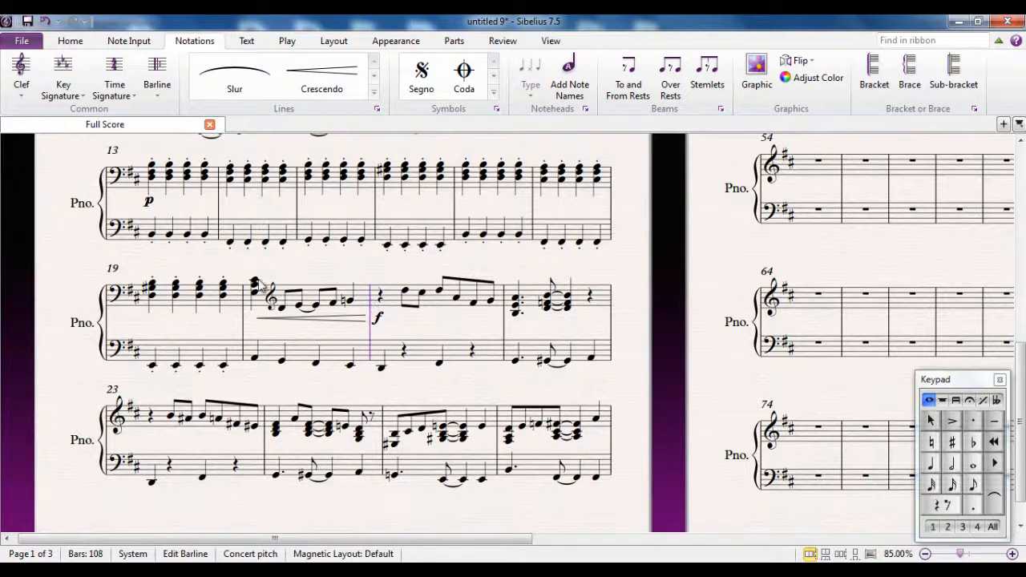
pyautogui.click(157, 72)
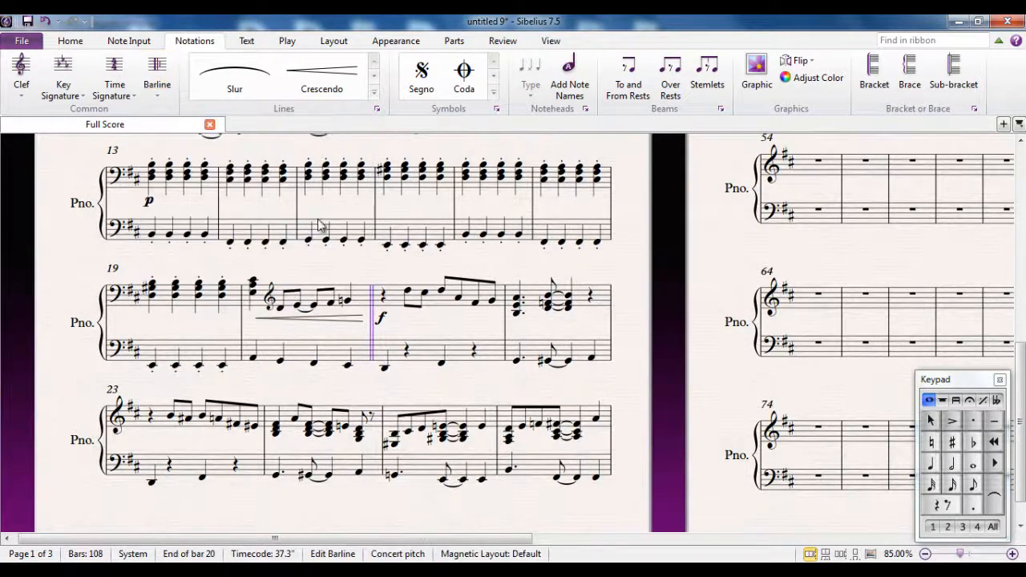
pyautogui.click(399, 332)
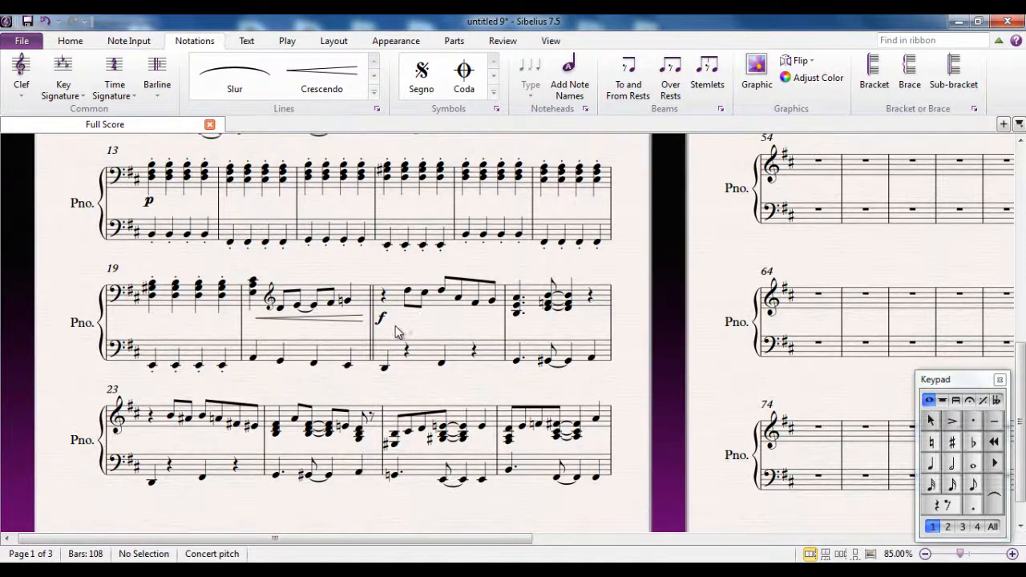
pyautogui.click(384, 319)
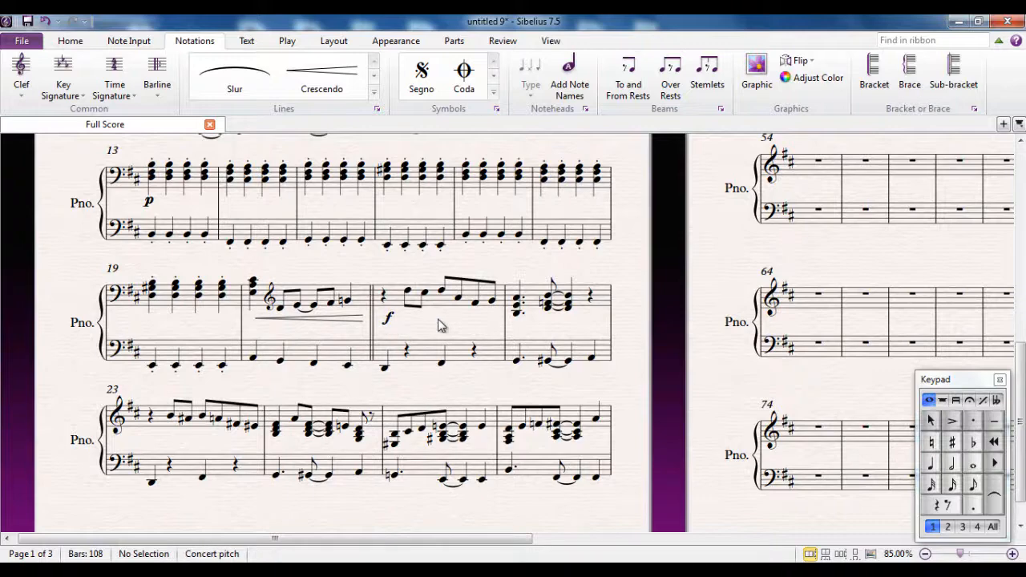
pyautogui.moveTo(485, 323)
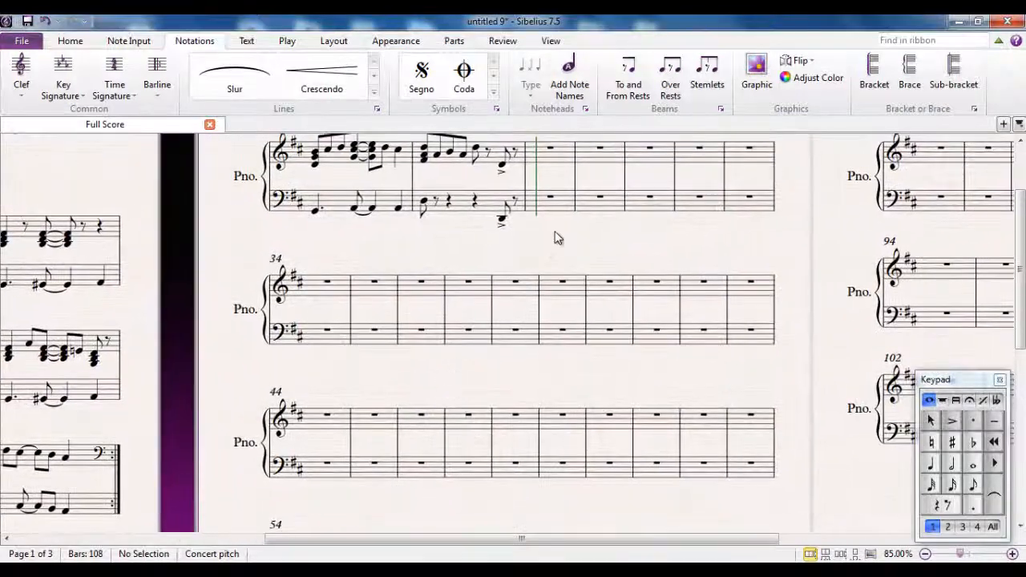
# Make the barline after bar 28, the last bar with notes, a Final barline.
pyautogui.scroll(-3)
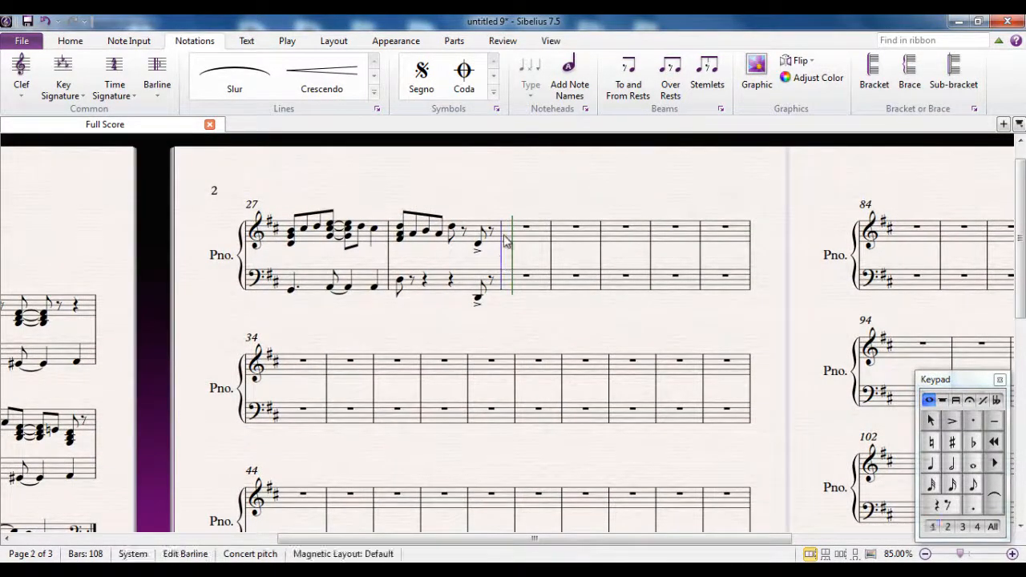
pyautogui.click(157, 72)
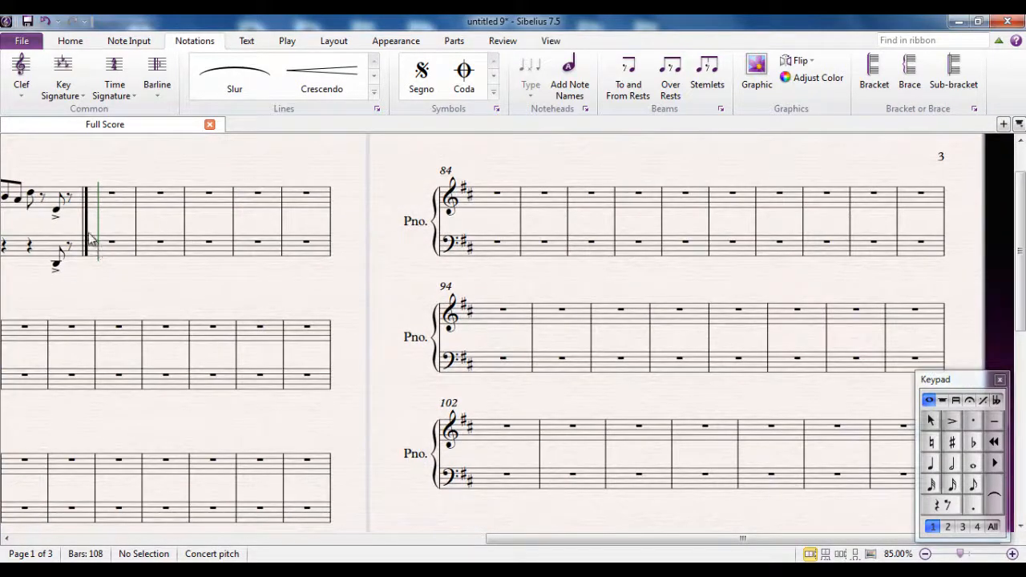
pyautogui.click(89, 221)
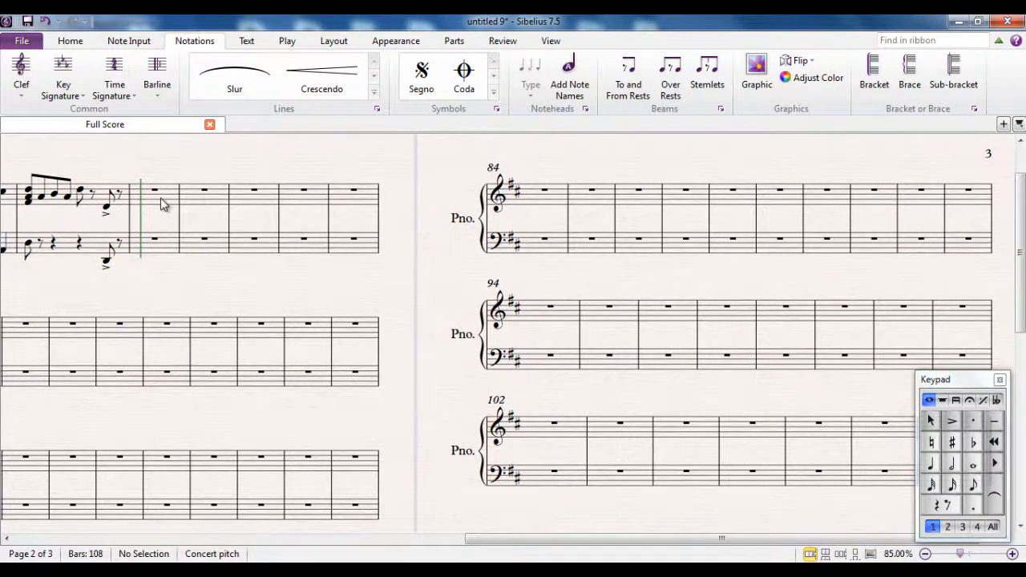
# Delete the empty bars 29 to 108 and confirm, so the score ends at bar 28.
pyautogui.click(154, 190)
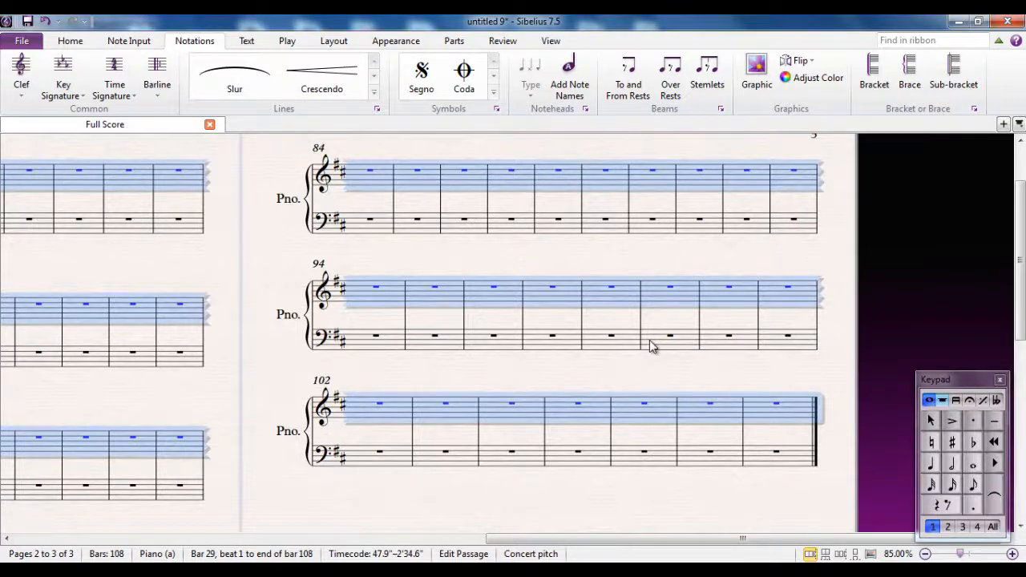
pyautogui.press('Delete')
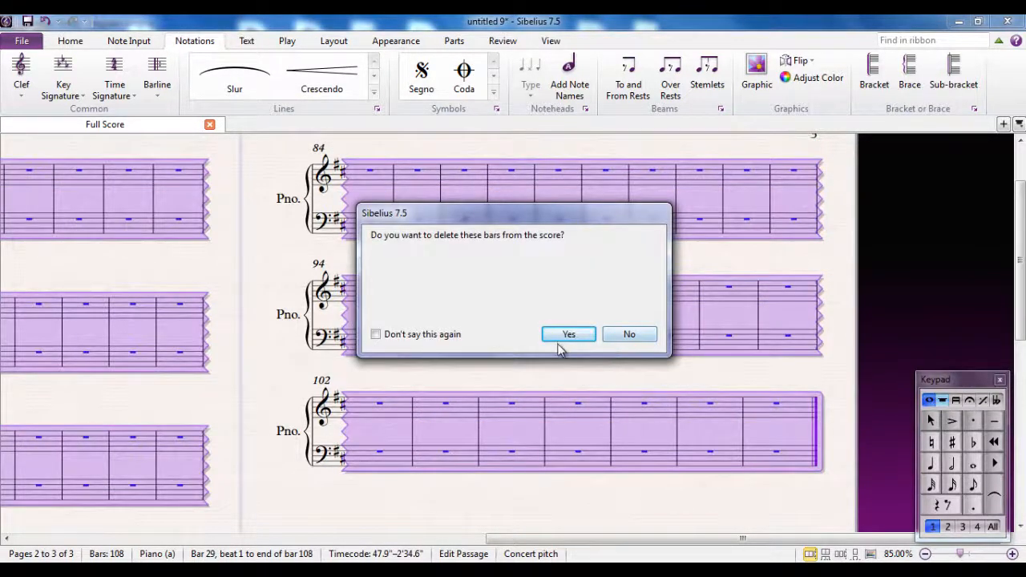
pyautogui.click(568, 333)
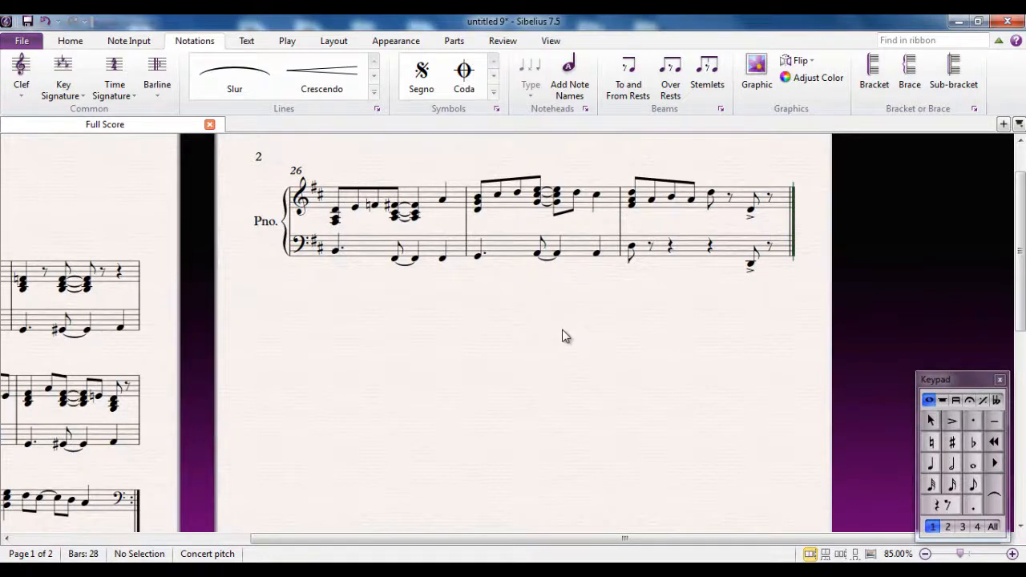
pyautogui.moveTo(433, 379)
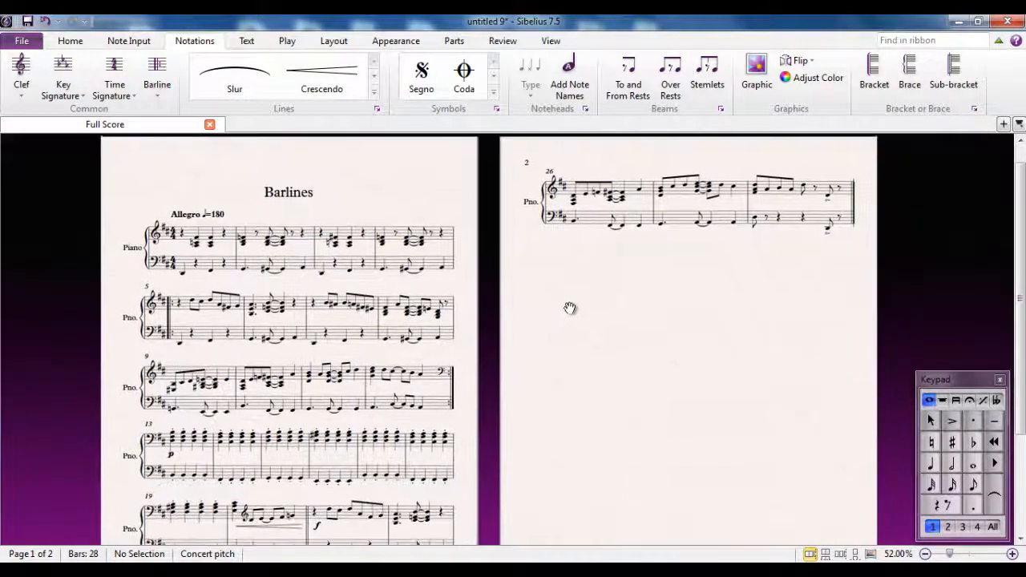
pyautogui.scroll(-3)
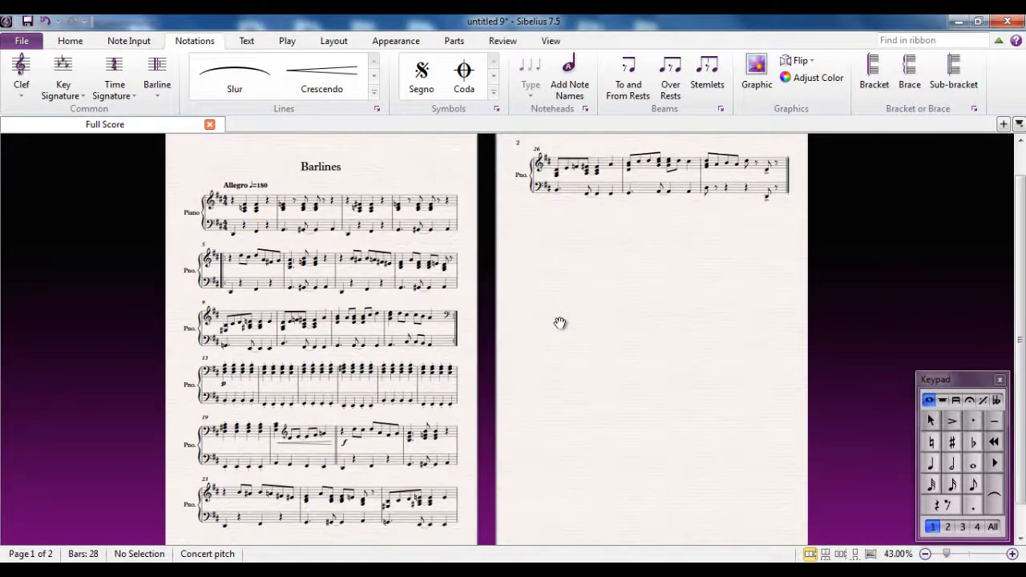